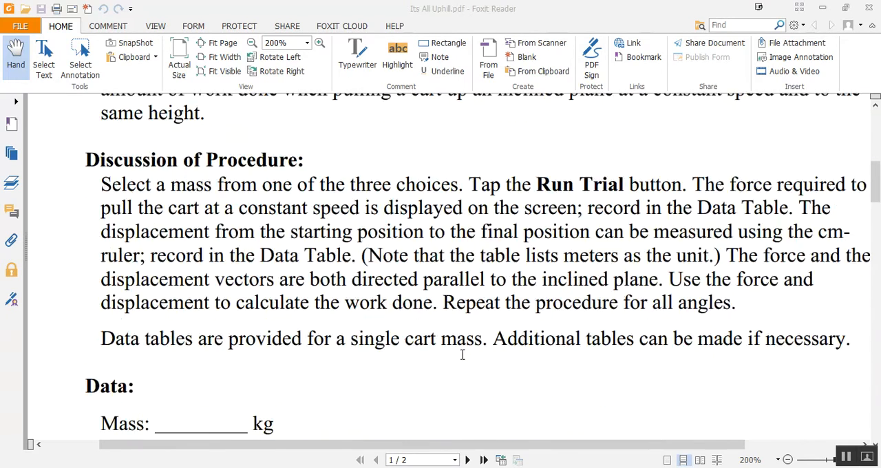
Step: Select the 3.0 kg cart and 30° incline, then run the trial to get 14.7 N
scroll(down, 3)
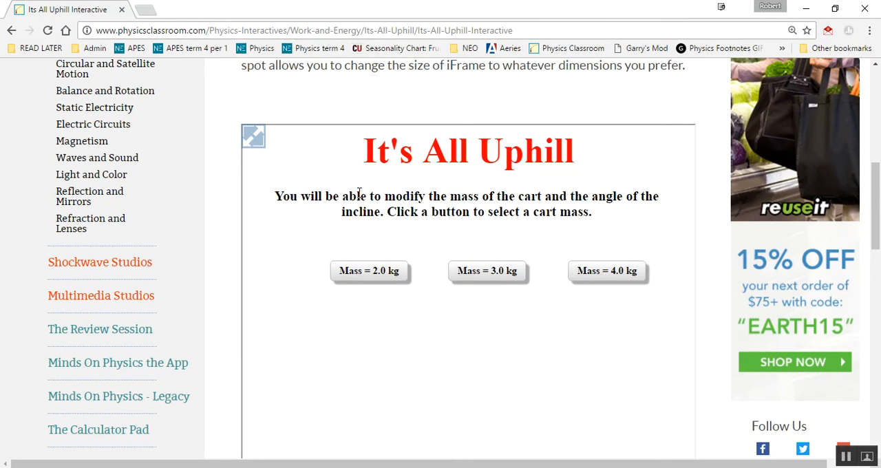
mouse_move(485, 310)
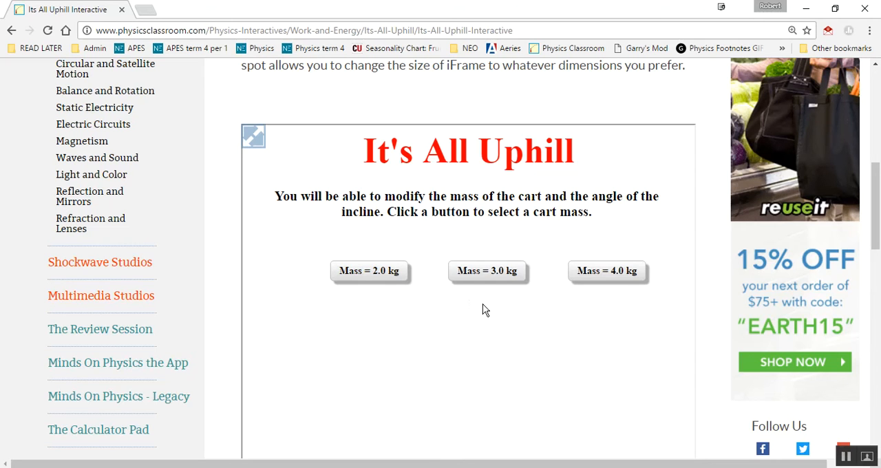
click(487, 270)
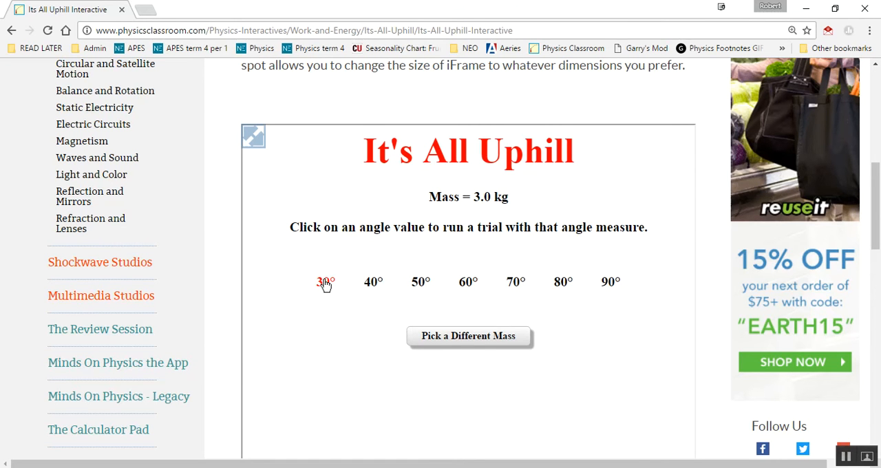
click(322, 281)
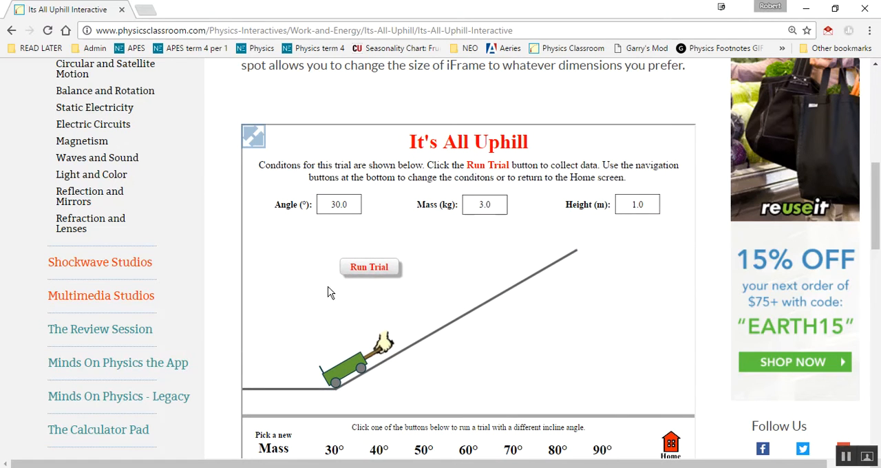
click(370, 267)
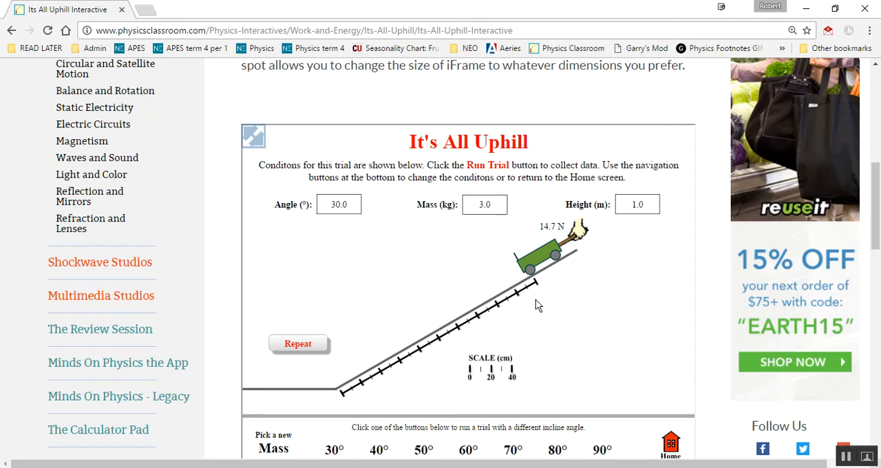
mouse_move(634, 235)
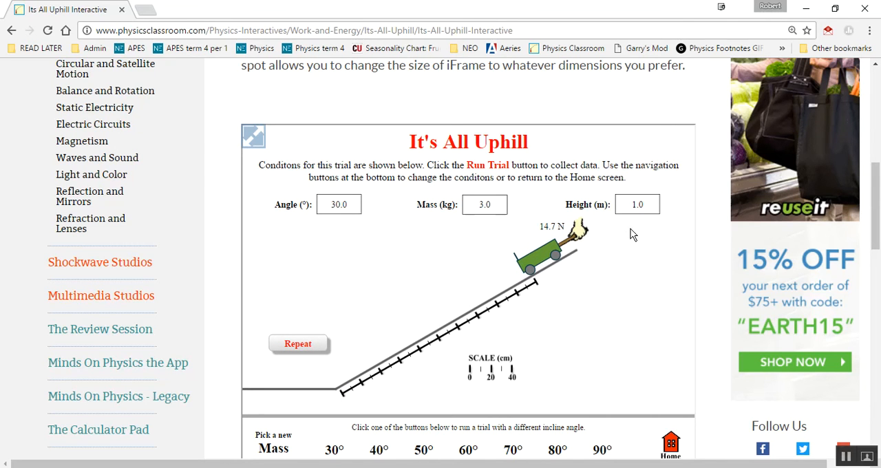
mouse_move(535, 219)
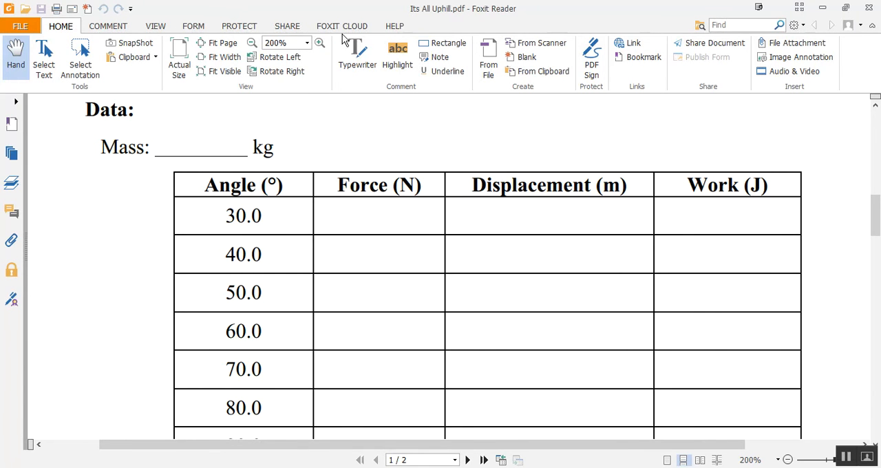
Step: Handwrite 3.0 in the Mass blank using the Pencil markup tool
click(107, 25)
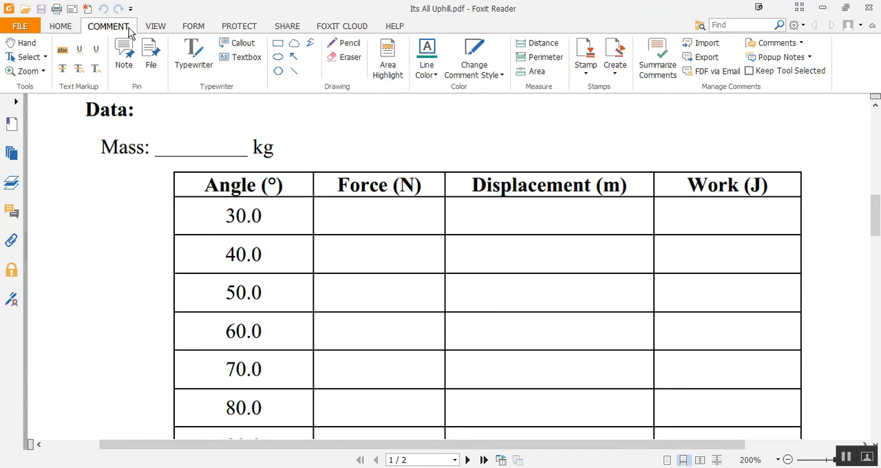
drag(165, 145, 180, 131)
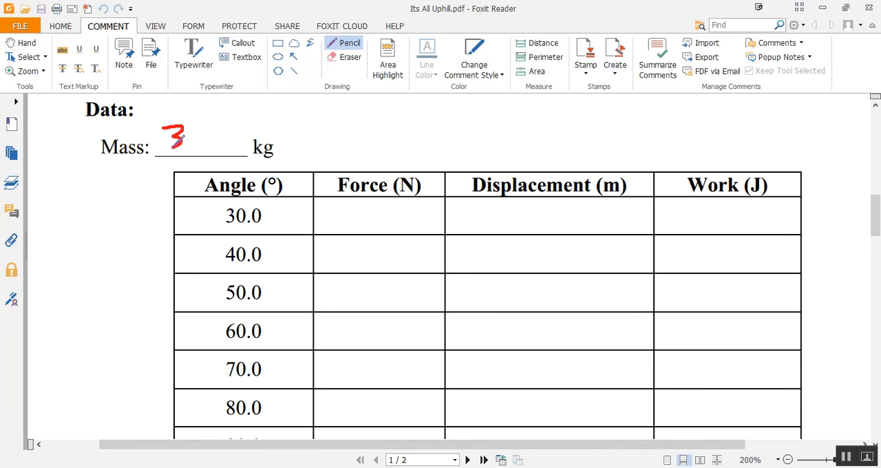
drag(193, 144, 227, 144)
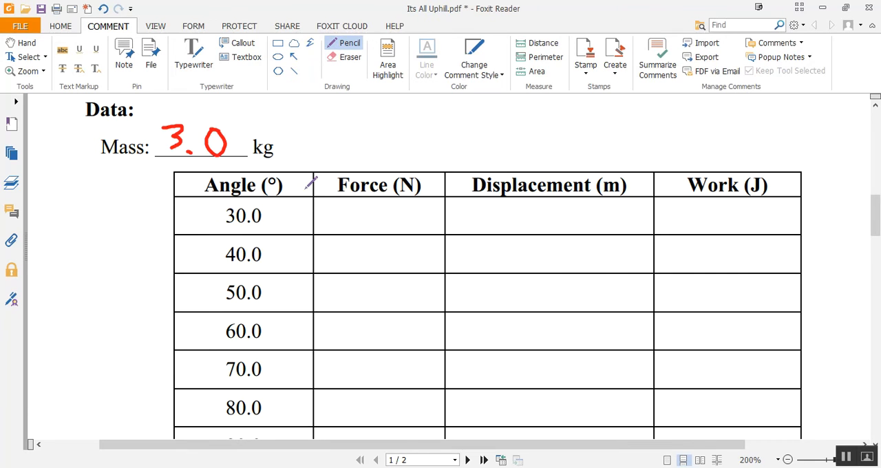
mouse_move(542, 462)
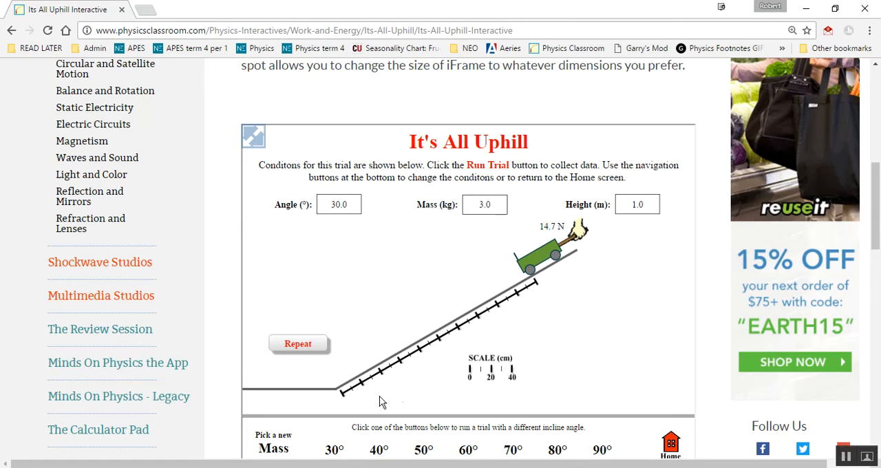
mouse_move(292, 361)
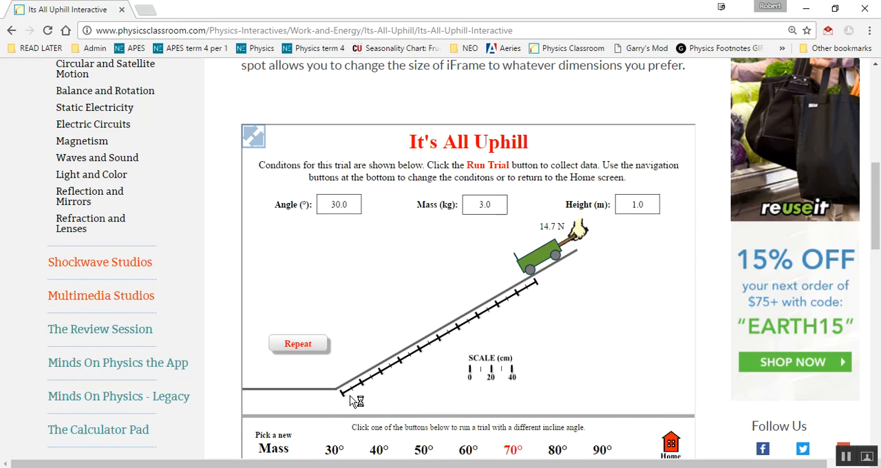
mouse_move(496, 384)
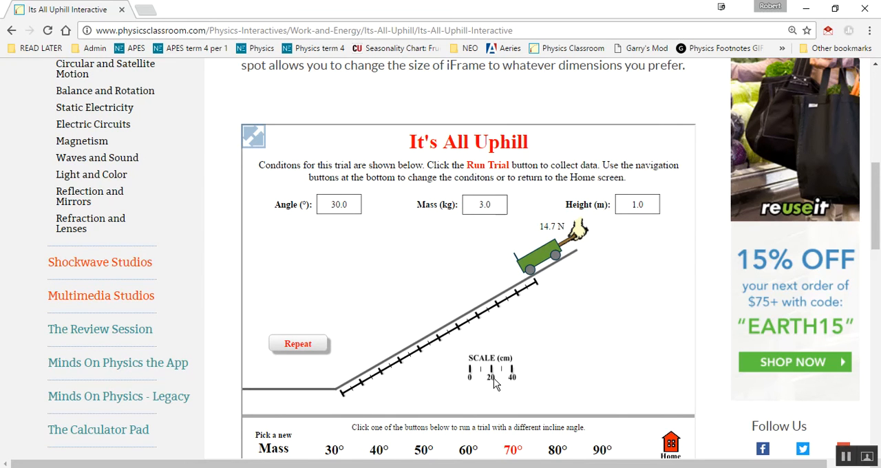
mouse_move(363, 400)
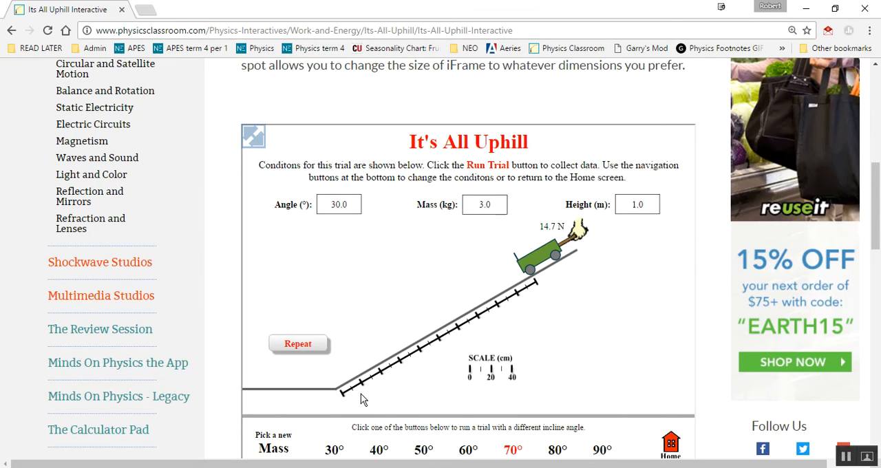
mouse_move(441, 347)
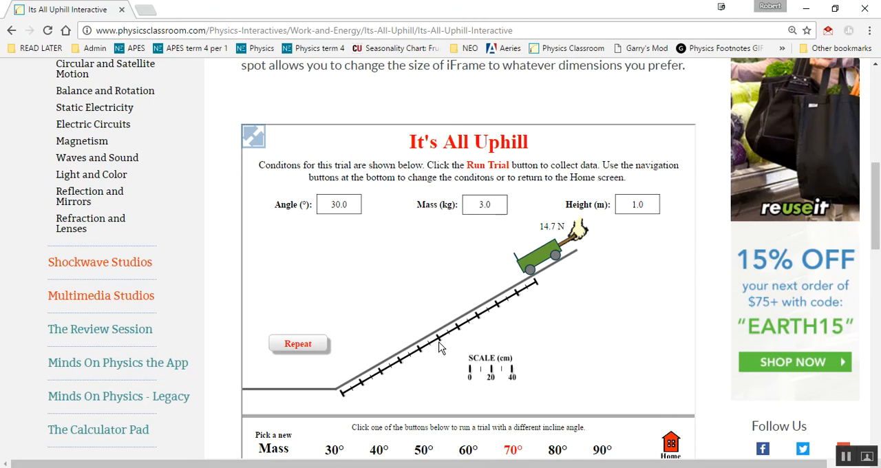
mouse_move(526, 297)
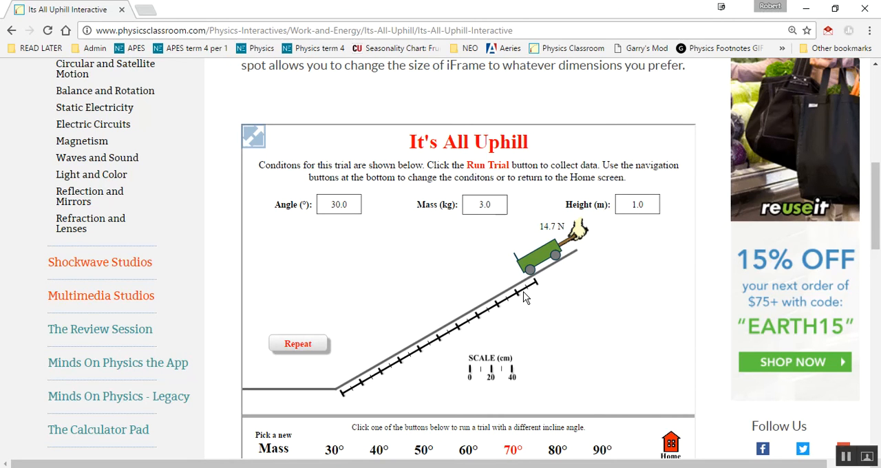
mouse_move(528, 295)
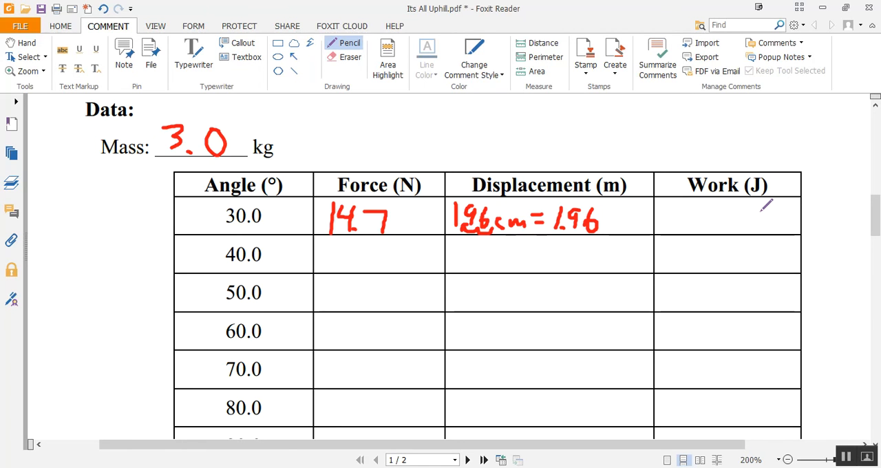
mouse_move(521, 268)
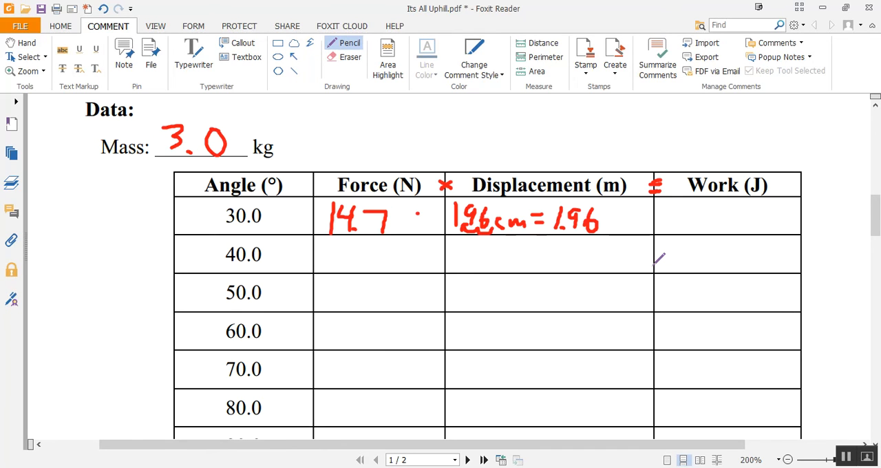
mouse_move(599, 261)
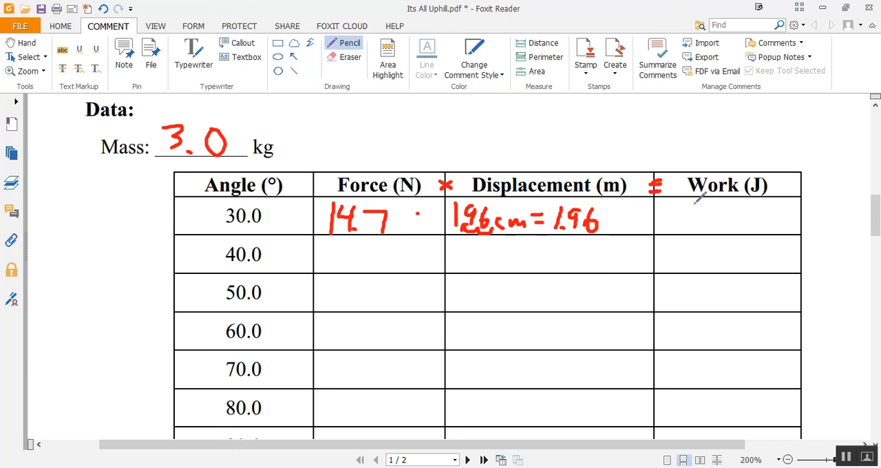
Step: Handwrite the work result in the 30° row of the data table
drag(672, 227, 691, 207)
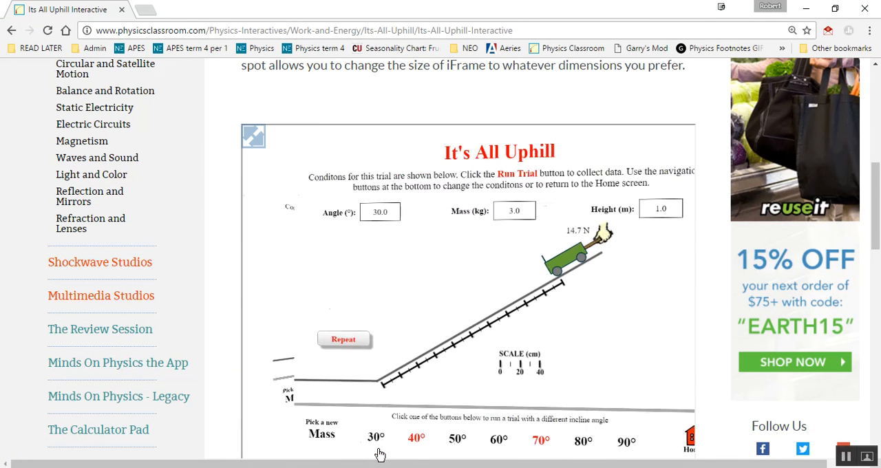
Step: Choose the 40° incline for a new 3.0 kg trial
click(416, 438)
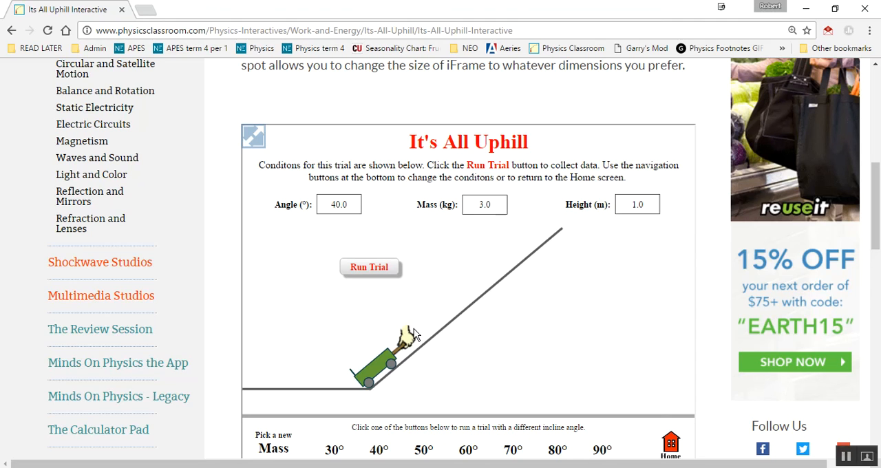
mouse_move(413, 336)
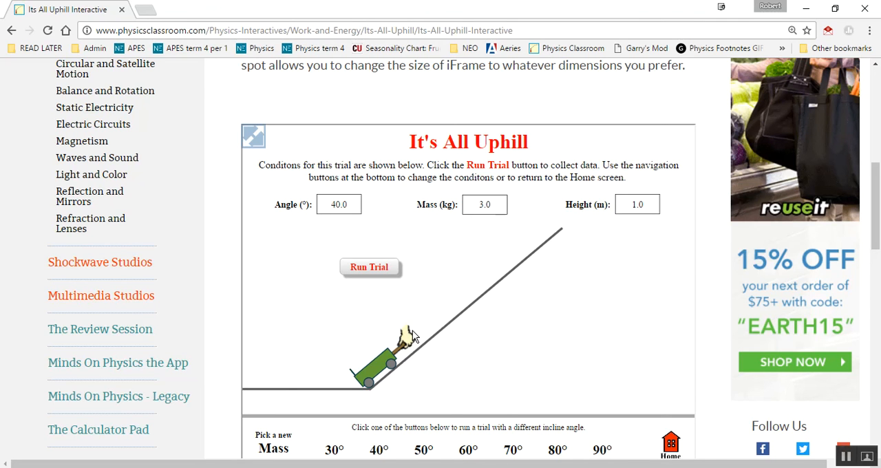
mouse_move(496, 330)
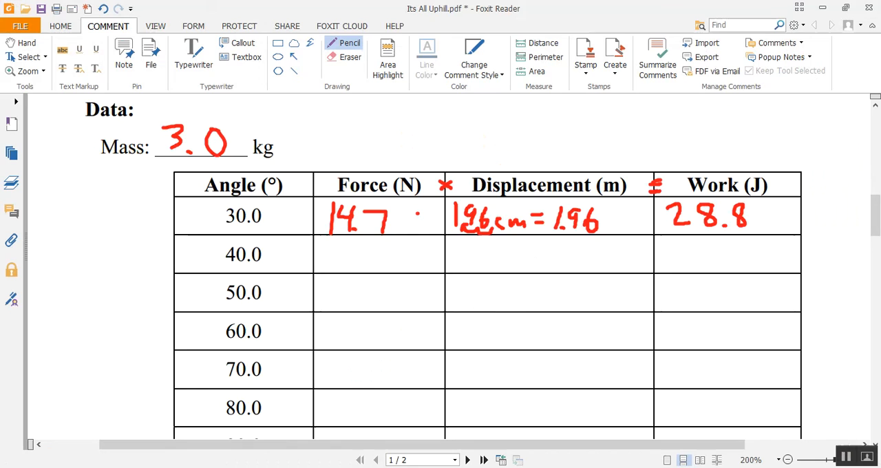
Step: Scroll down page 2 to the Analysis graphs and discussion questions
scroll(down, 3)
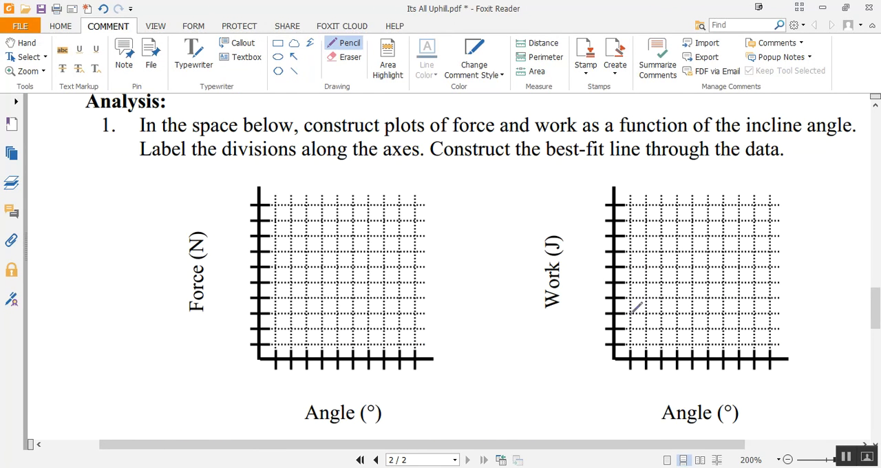
scroll(down, 3)
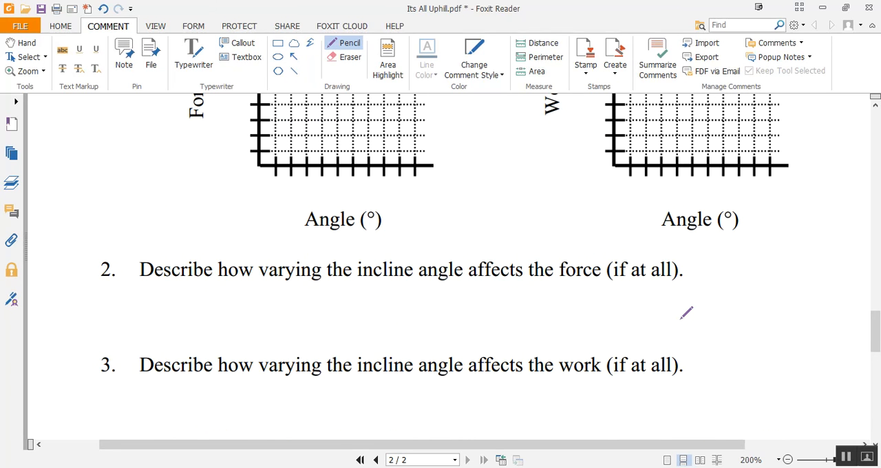
scroll(down, 3)
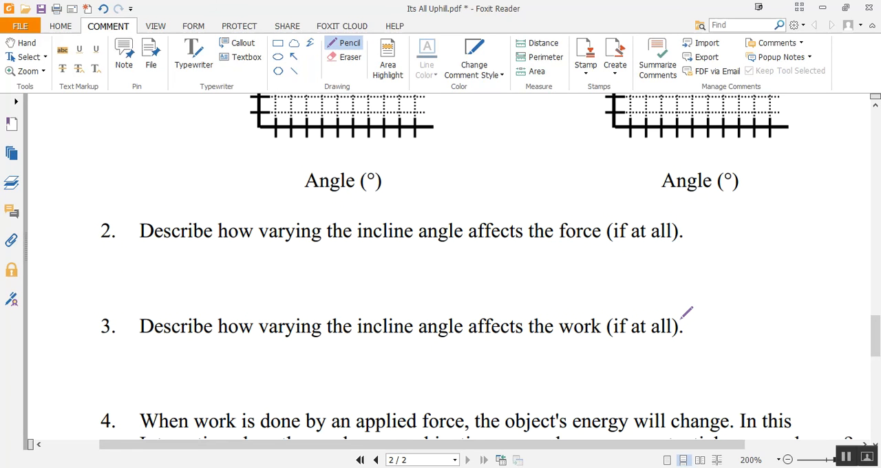
mouse_move(595, 357)
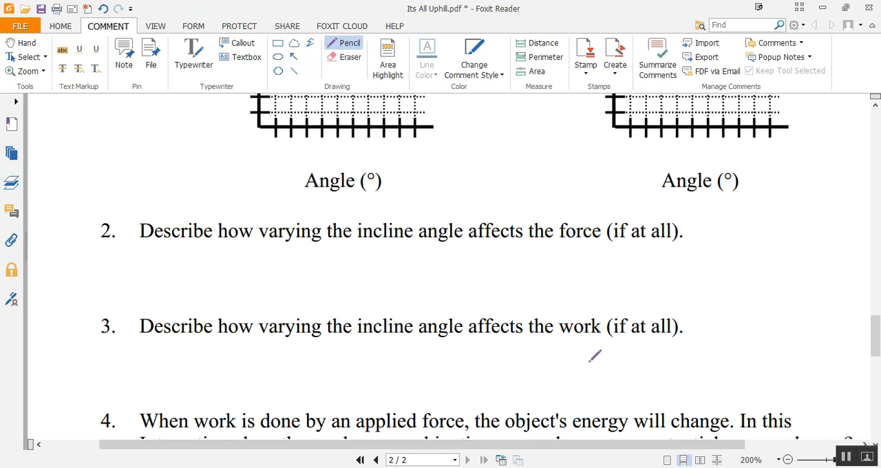